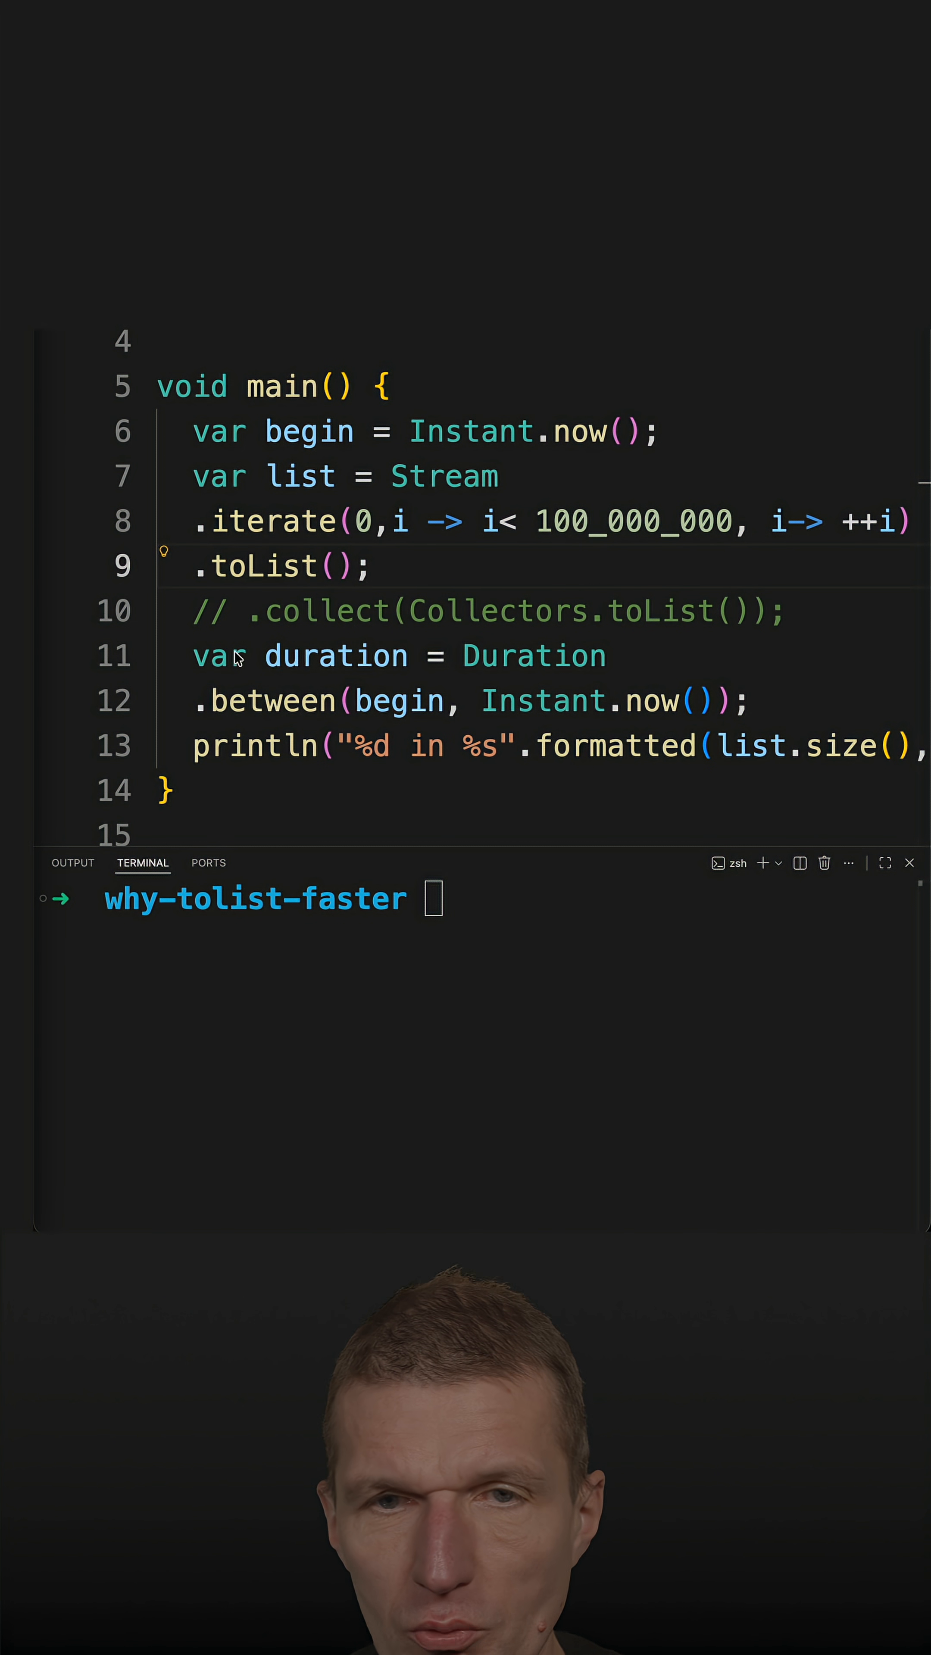
# Step: Run java app.java twice to time the Stream.toList version at about 0.84 s each
pyautogui.write('java app.java')
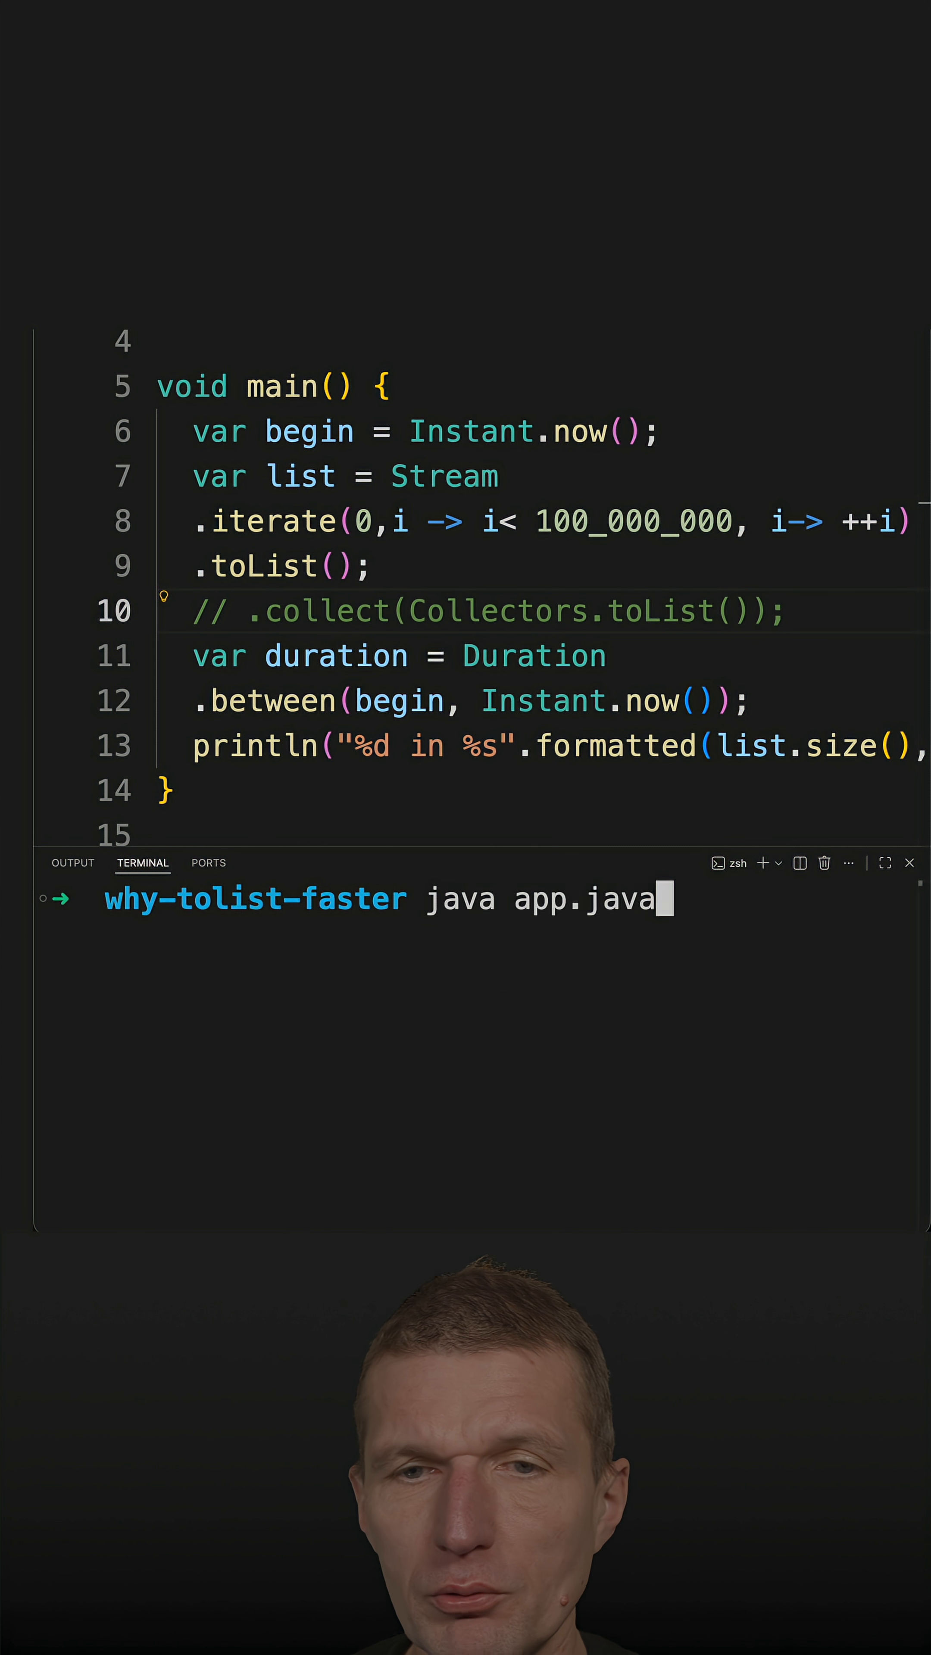
pyautogui.press('Enter')
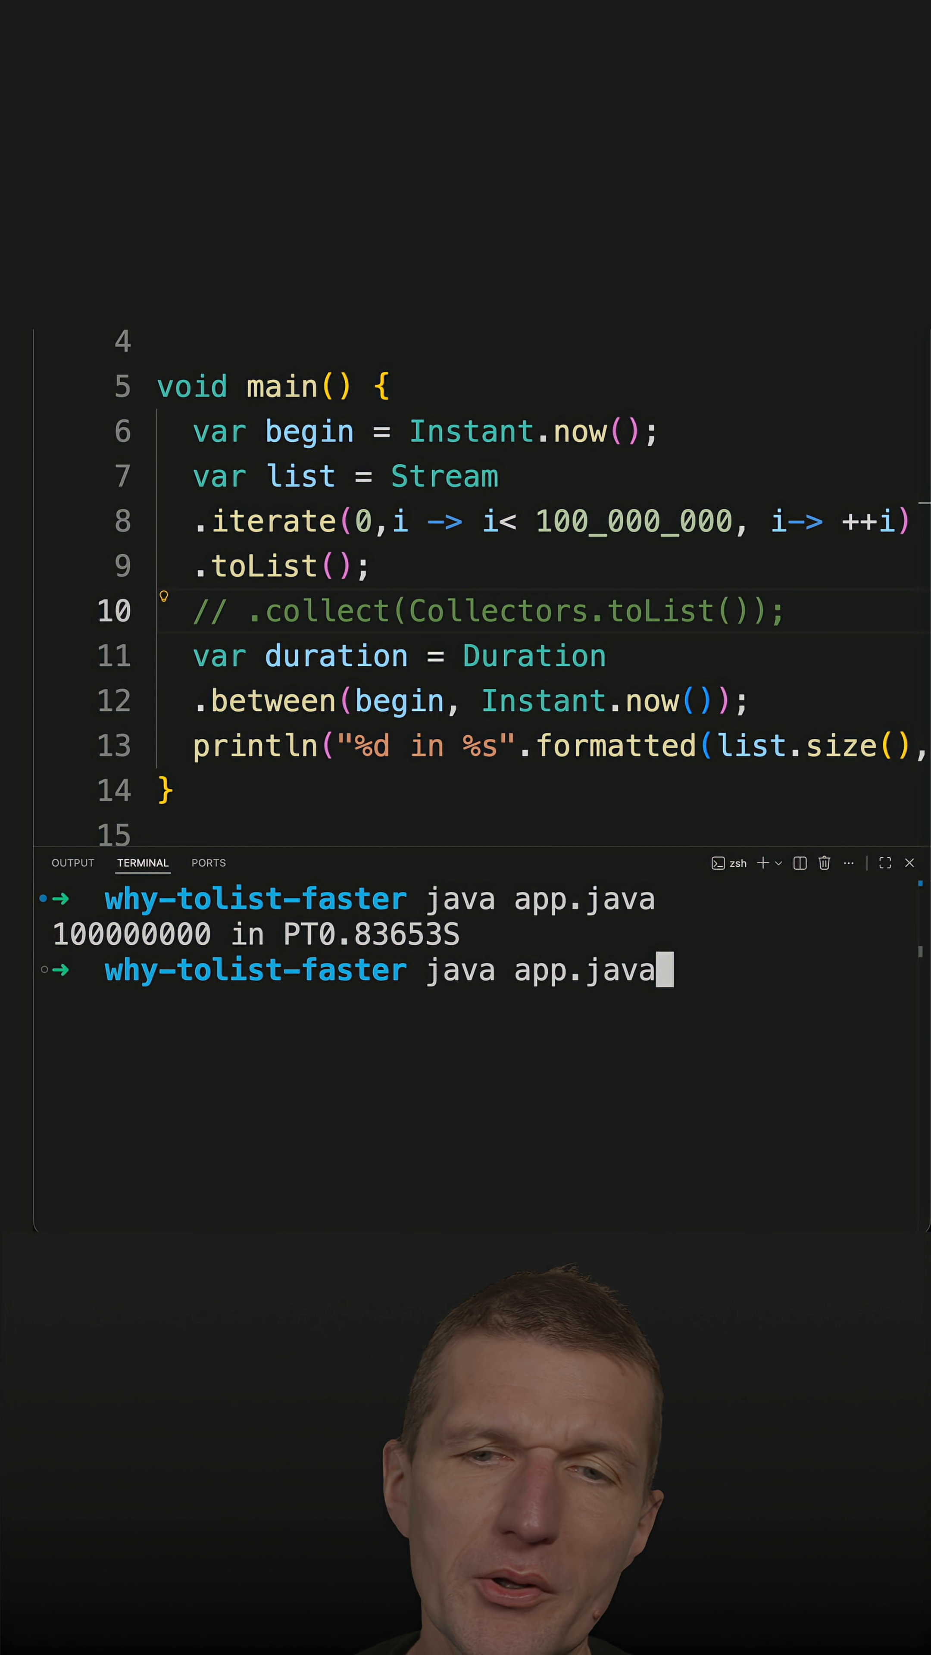
pyautogui.press('Enter')
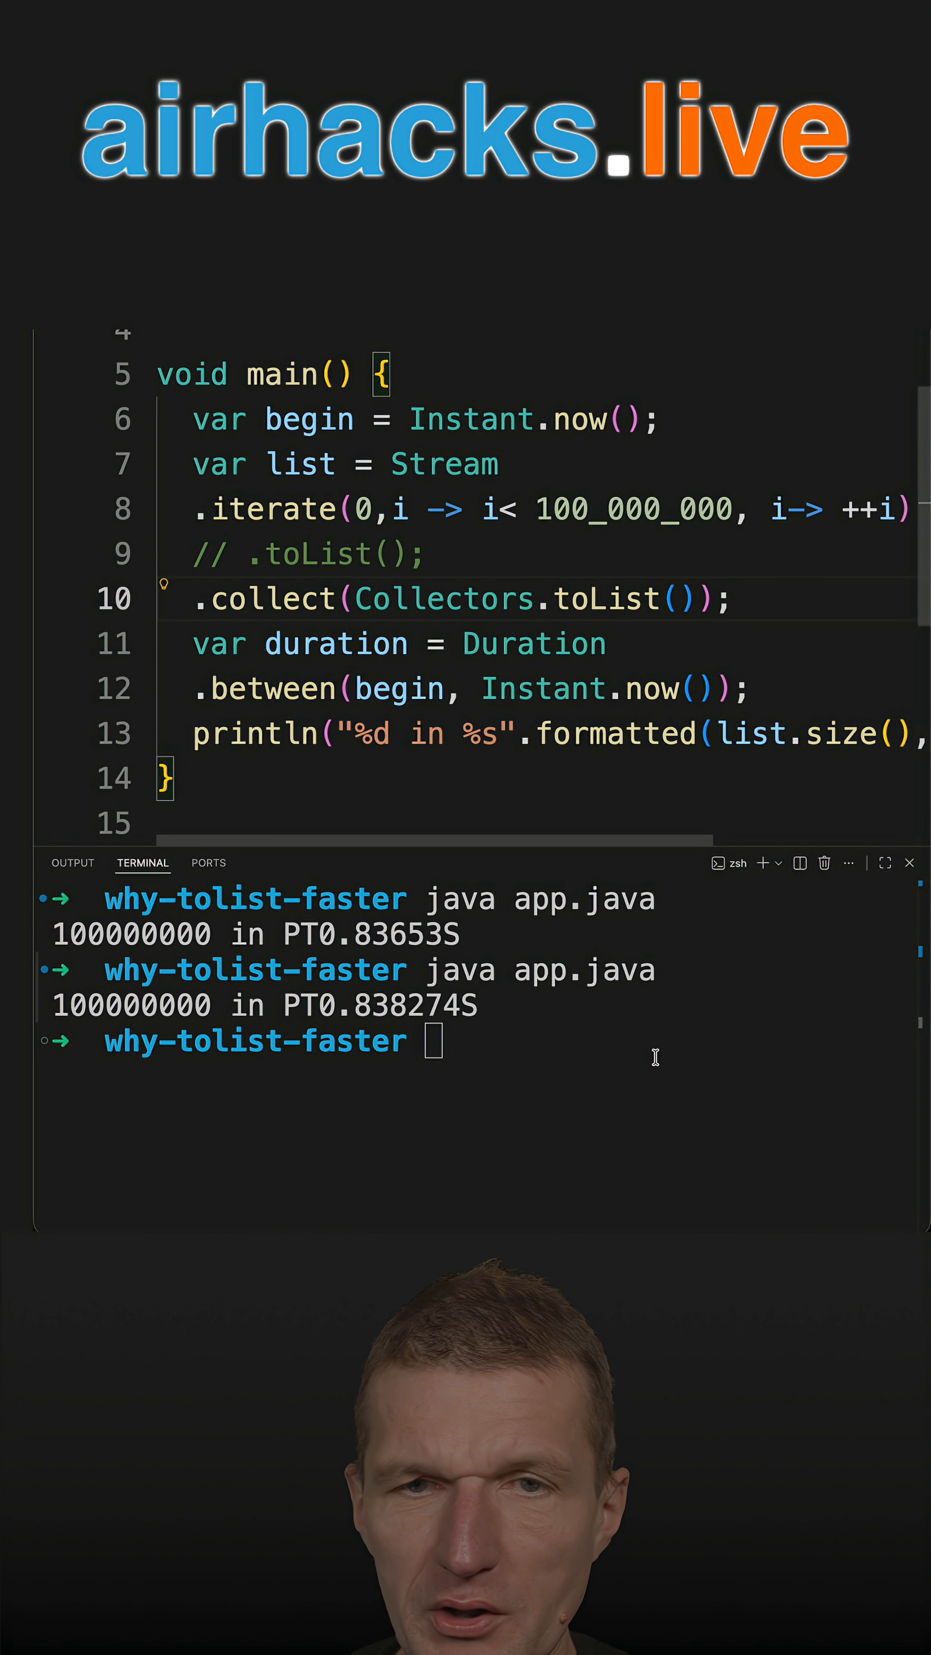
# Step: Run java app.java to time the Collectors.toList version for 100000000 elements
pyautogui.write('java app.java')
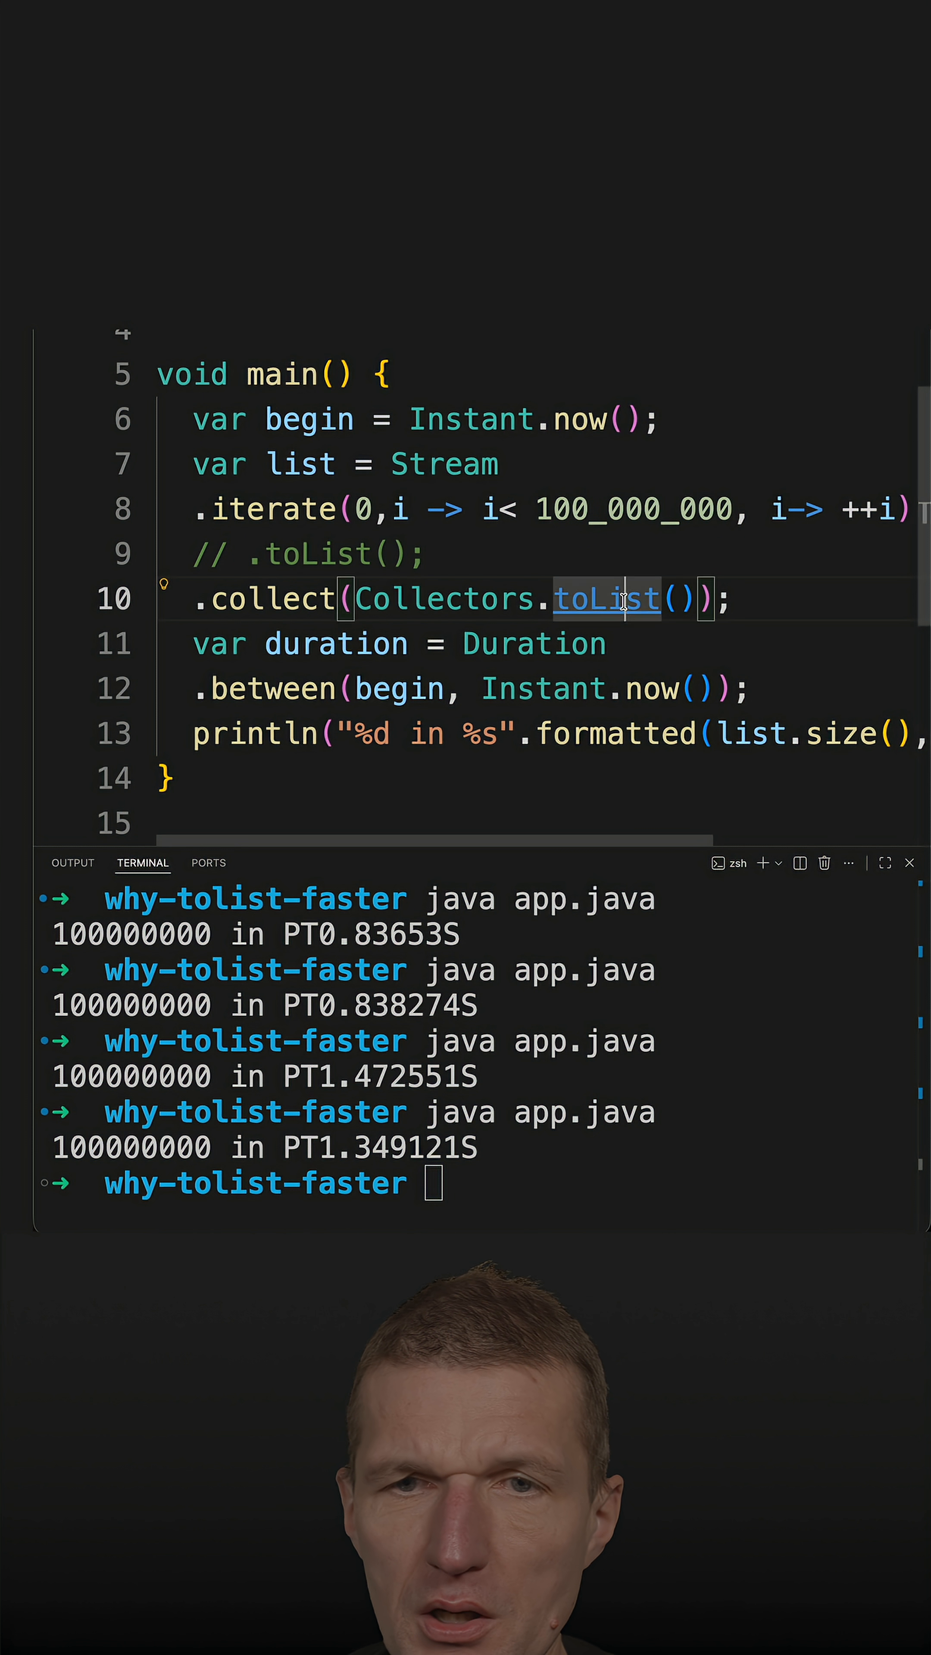
pyautogui.click(609, 600)
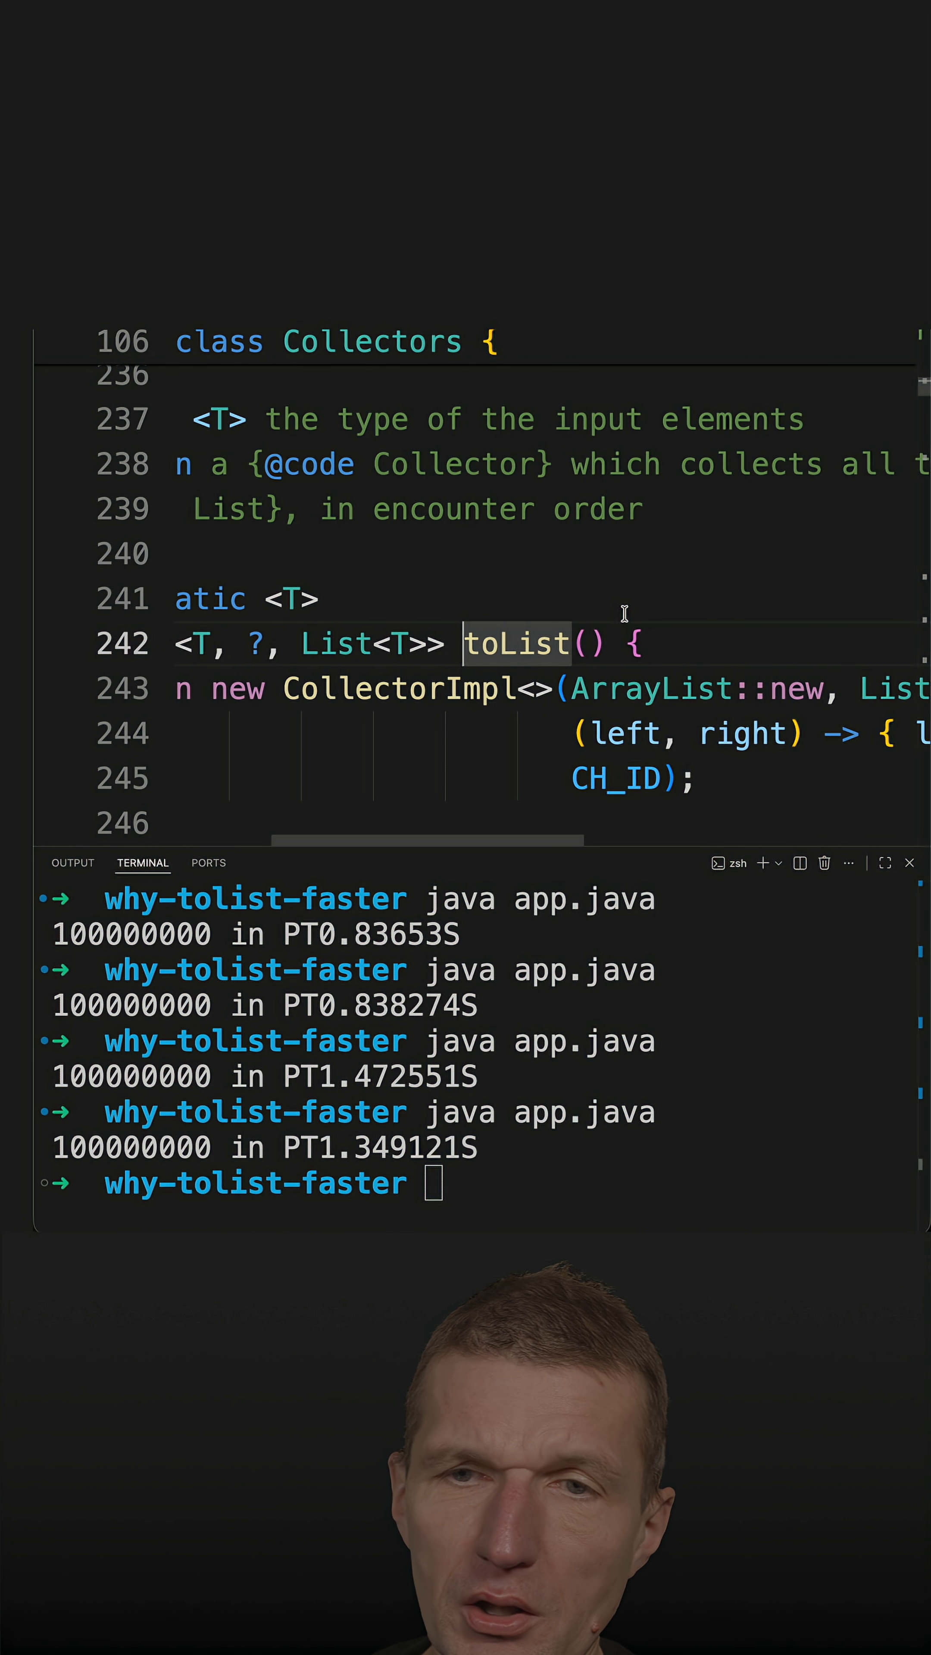
pyautogui.hscroll(3)
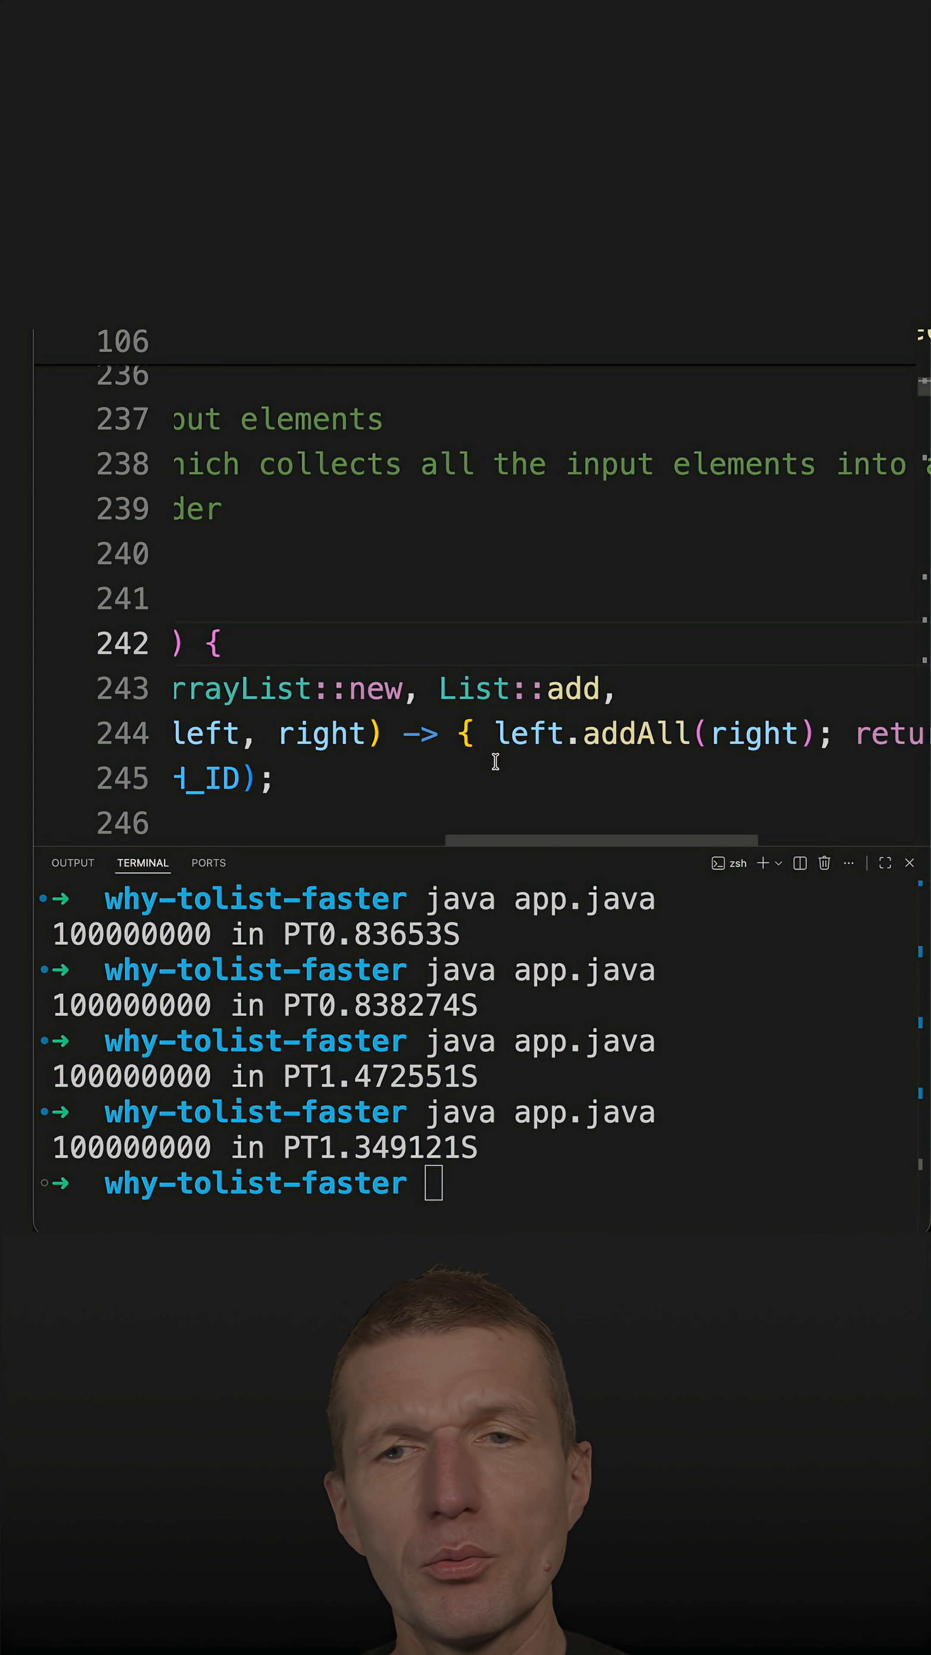
pyautogui.doubleClick(526, 734)
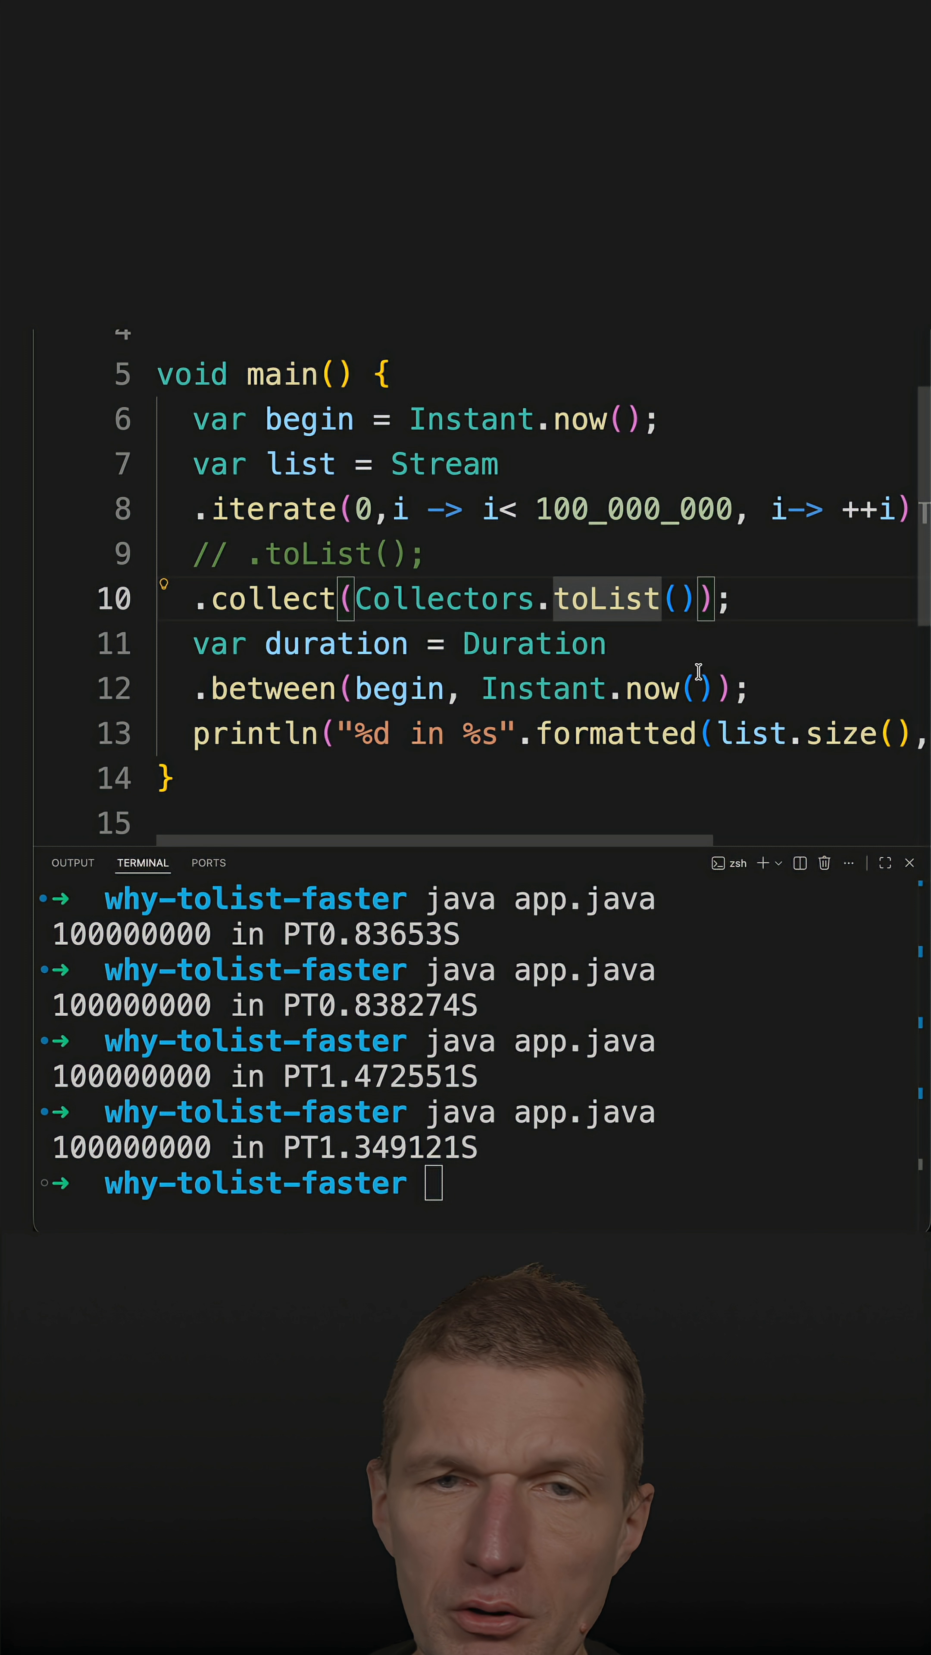
pyautogui.moveTo(242, 600)
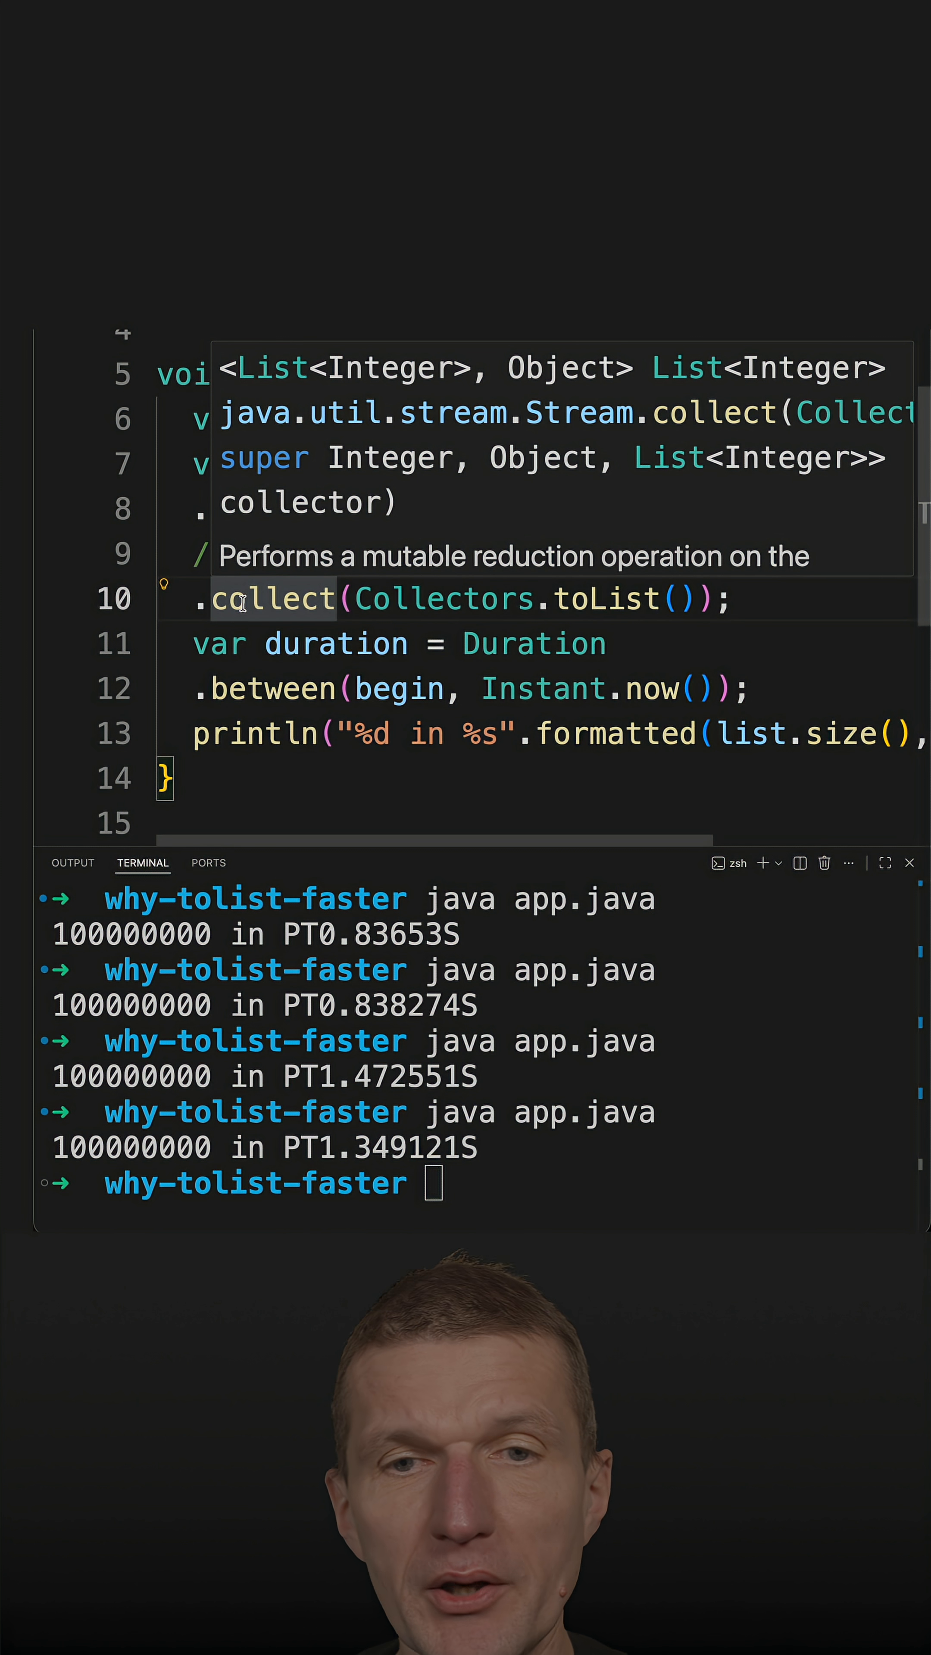
pyautogui.click(253, 598)
pyautogui.write('\\')
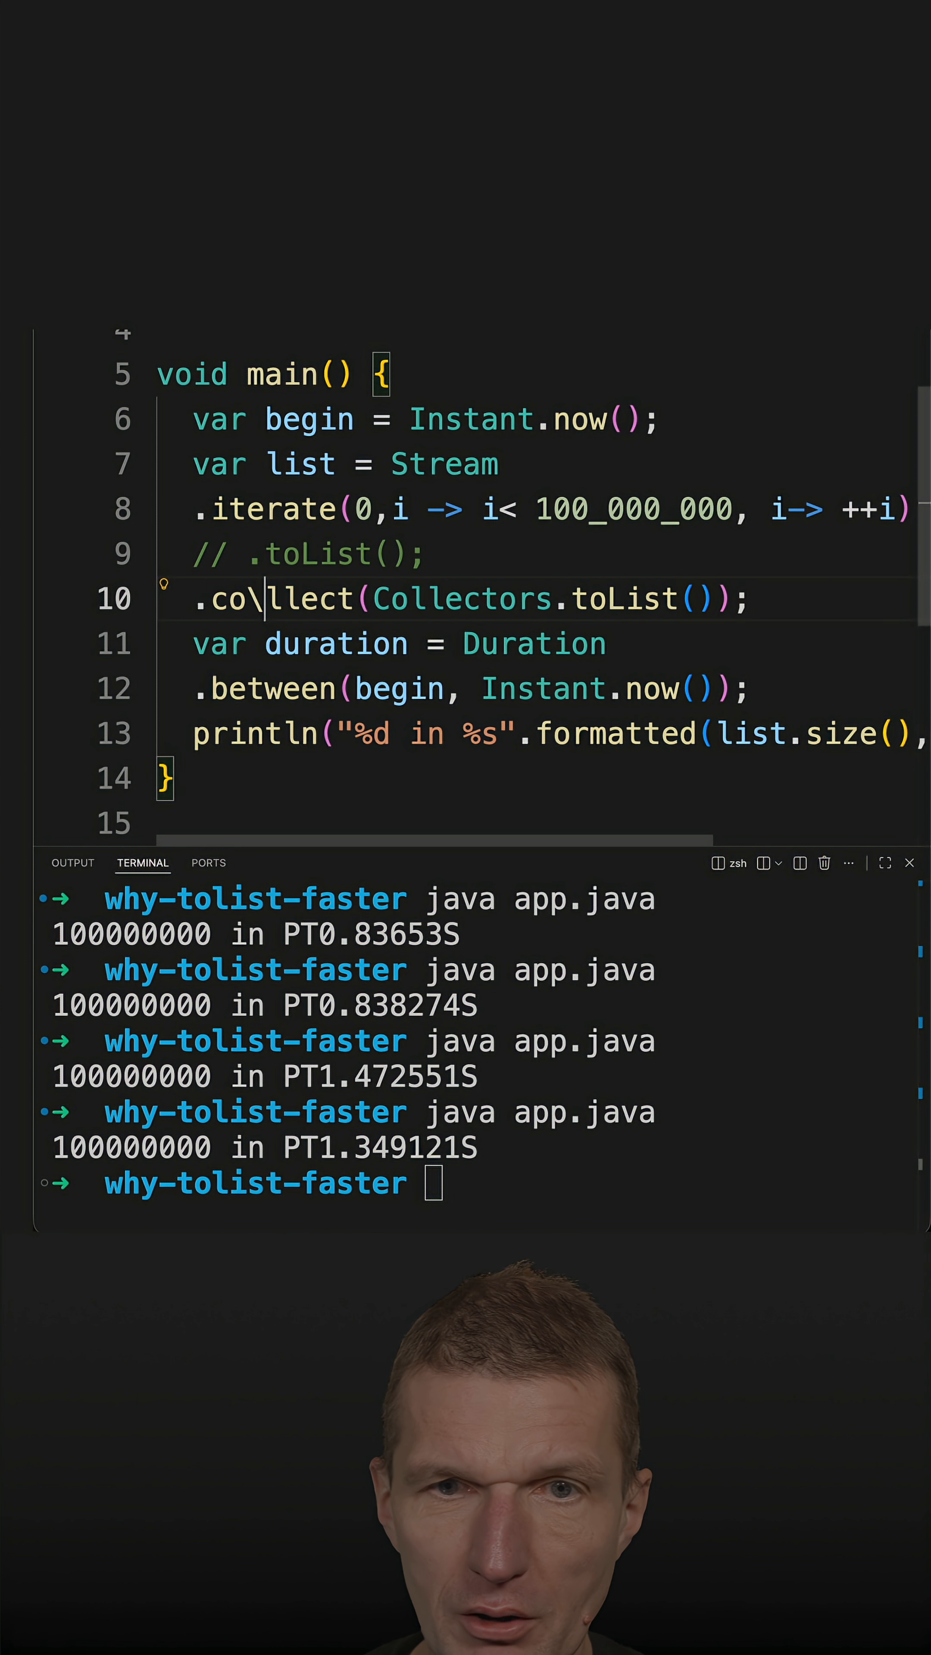
# Step: Go to the JDK Stream source where default toList wraps Arrays.asList(this.toArray())
pyautogui.press('Backspace')
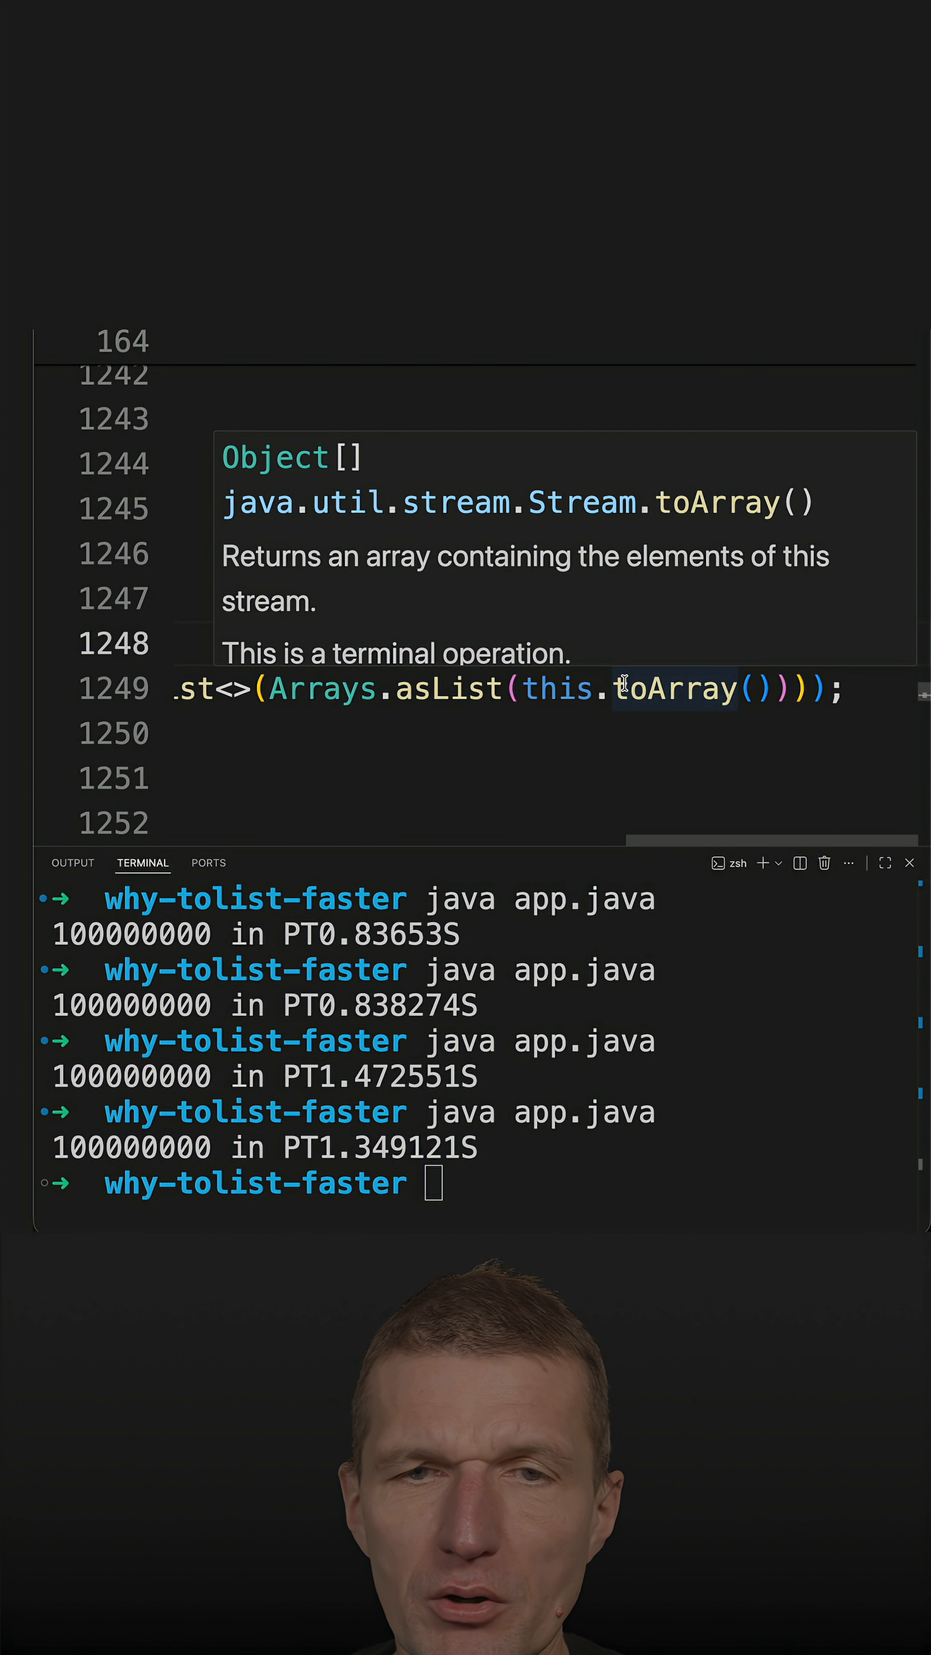
pyautogui.moveTo(485, 687)
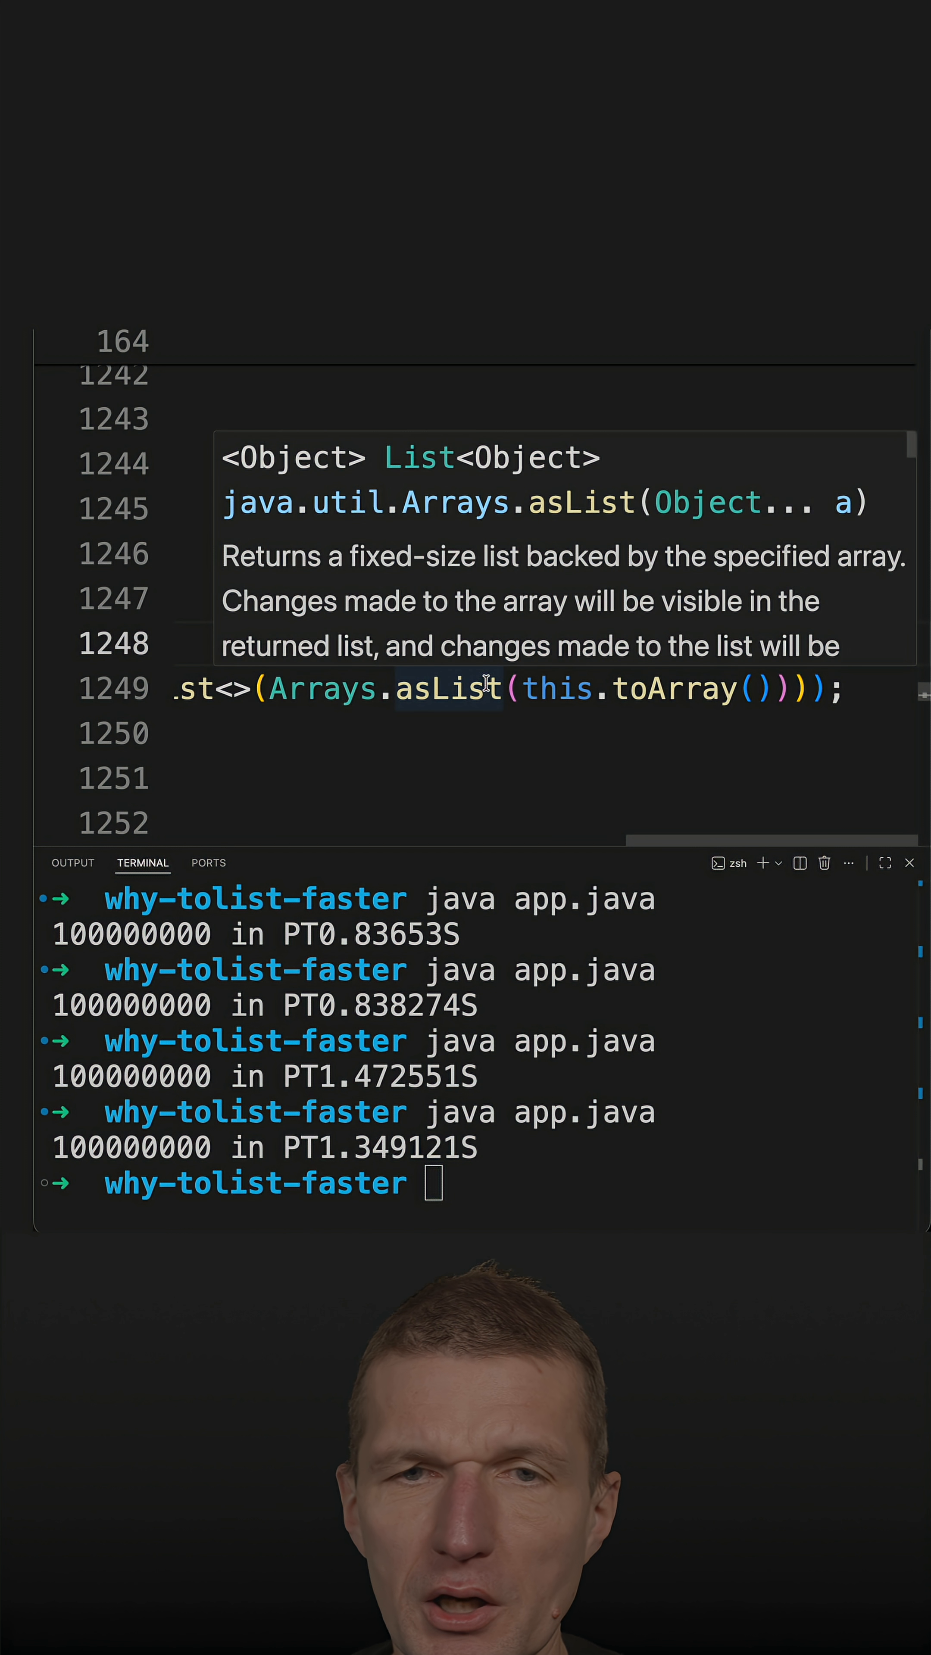